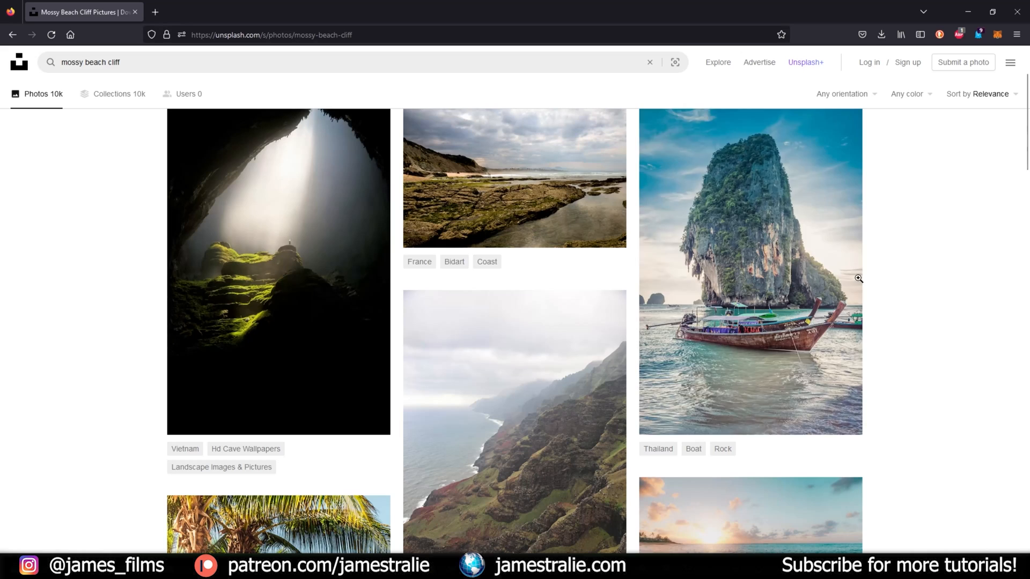
- Browse the Unsplash 'mossy beach cliff' photo results for a reference image
click(749, 266)
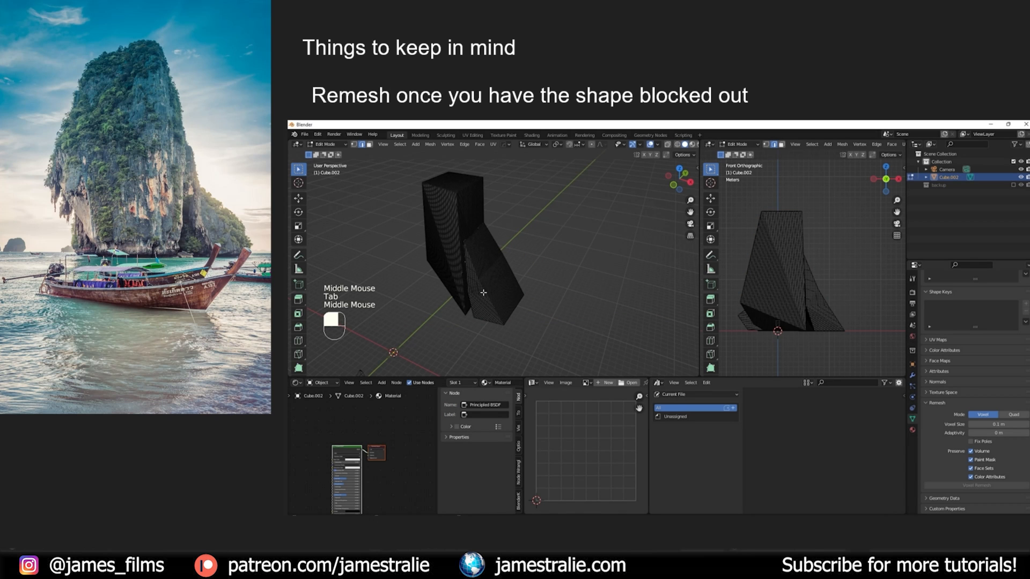
mouse_move(919, 441)
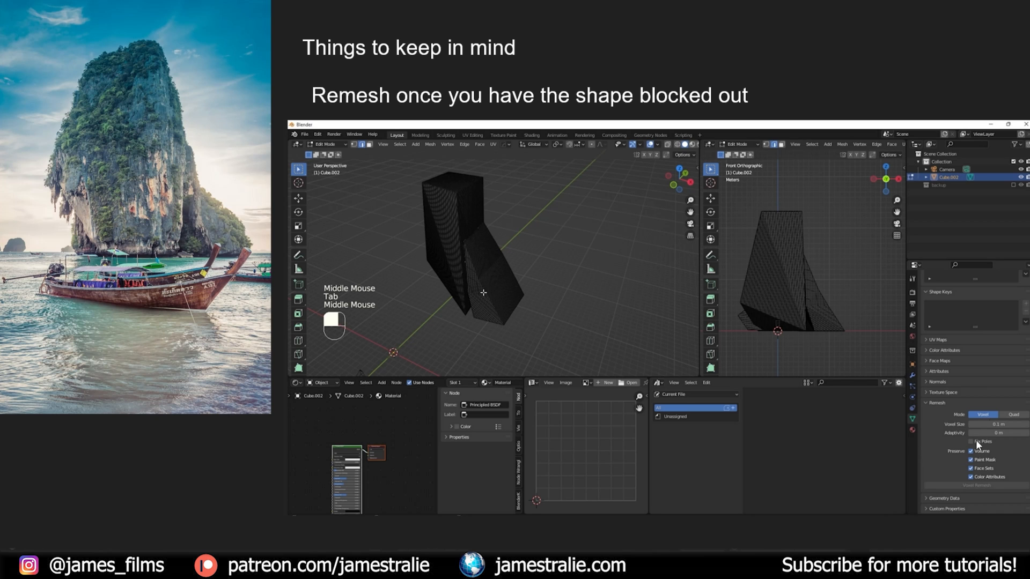
mouse_move(1001, 433)
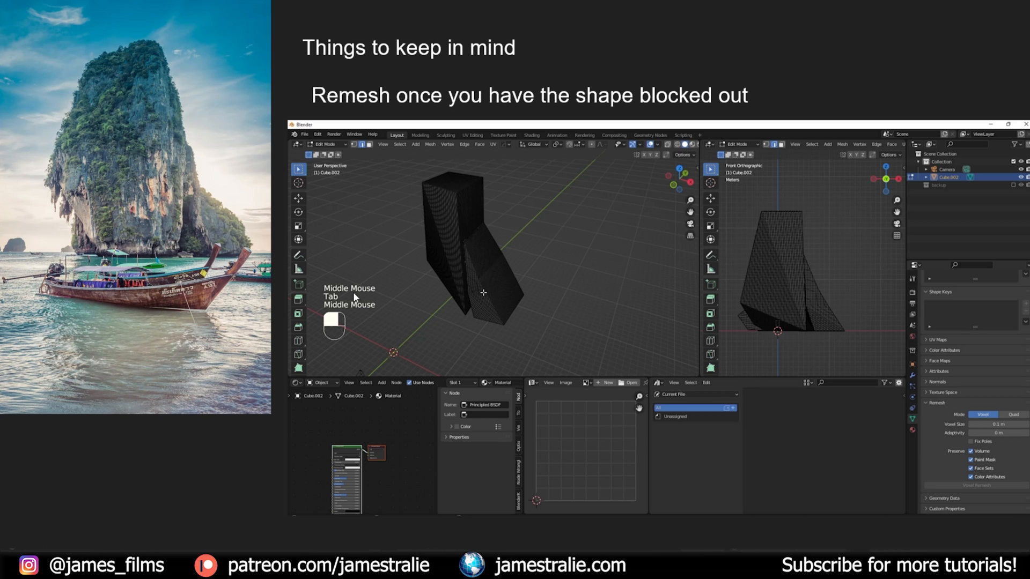
mouse_move(587, 288)
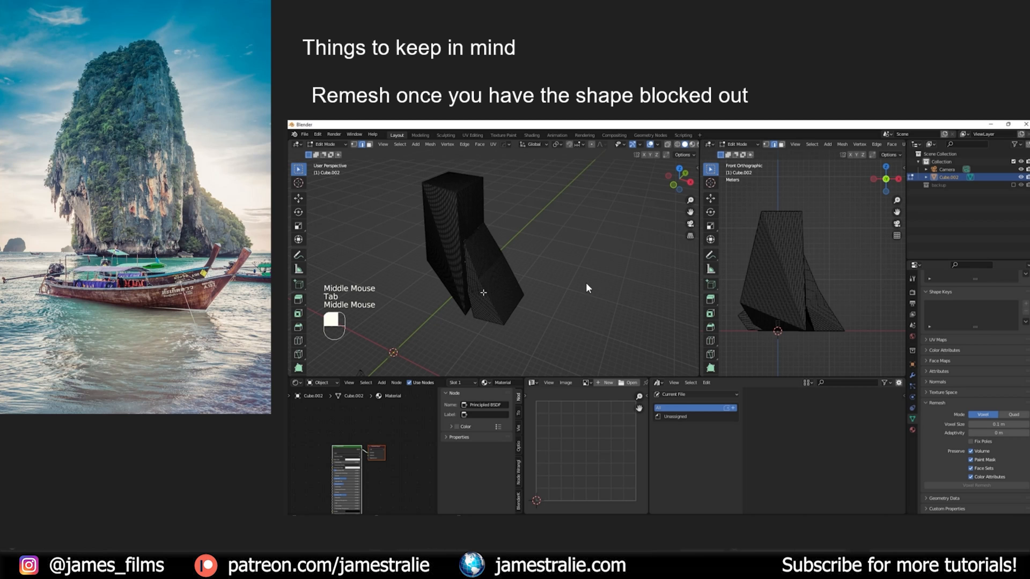
mouse_move(603, 286)
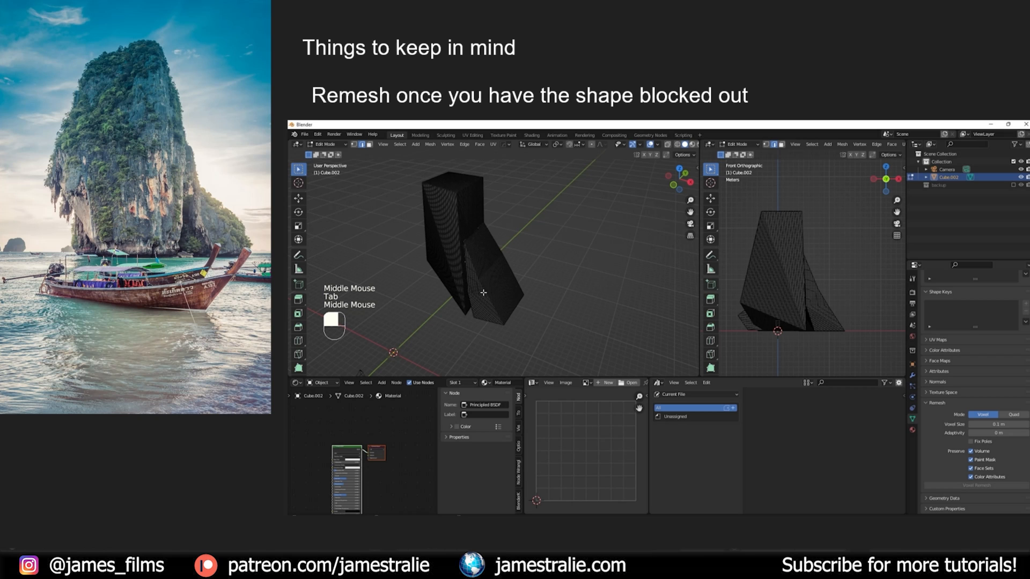
mouse_move(817, 265)
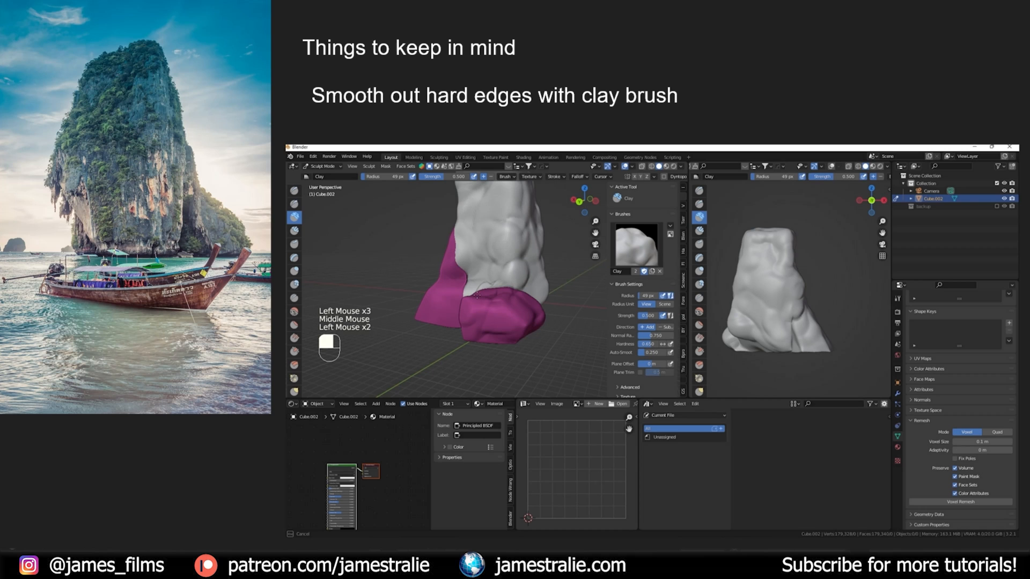
mouse_move(671, 322)
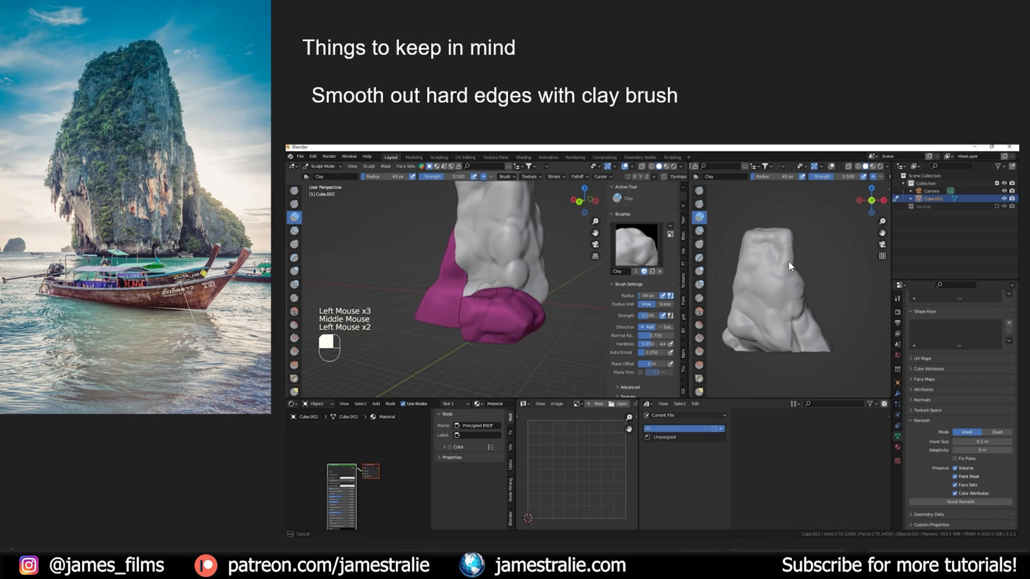
mouse_move(138, 153)
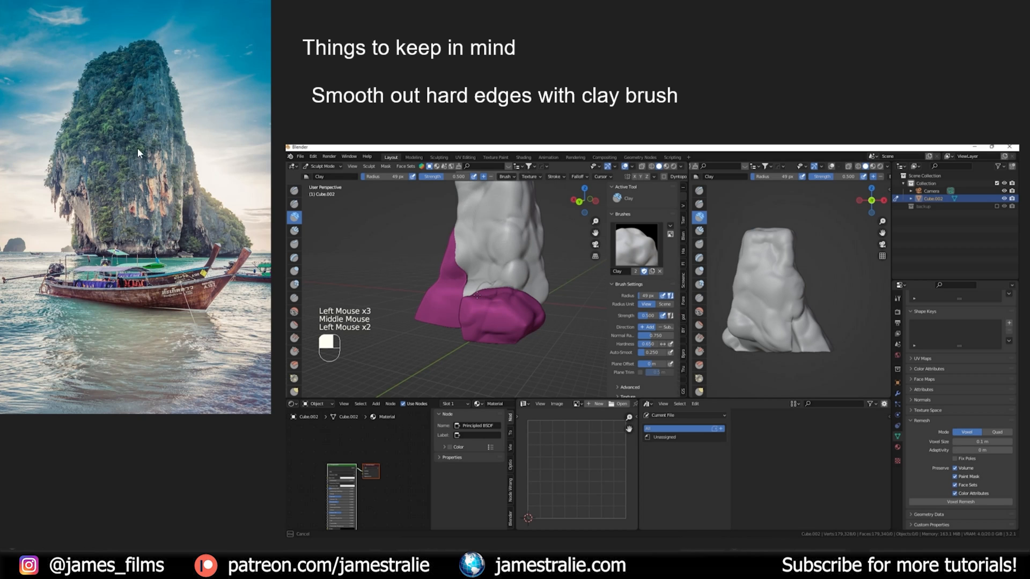
mouse_move(196, 93)
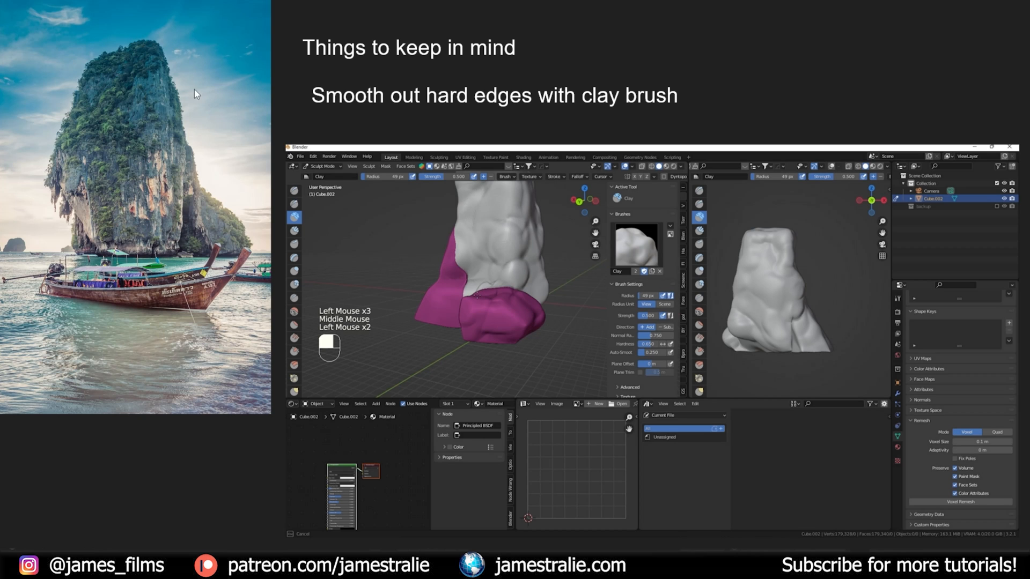
mouse_move(151, 49)
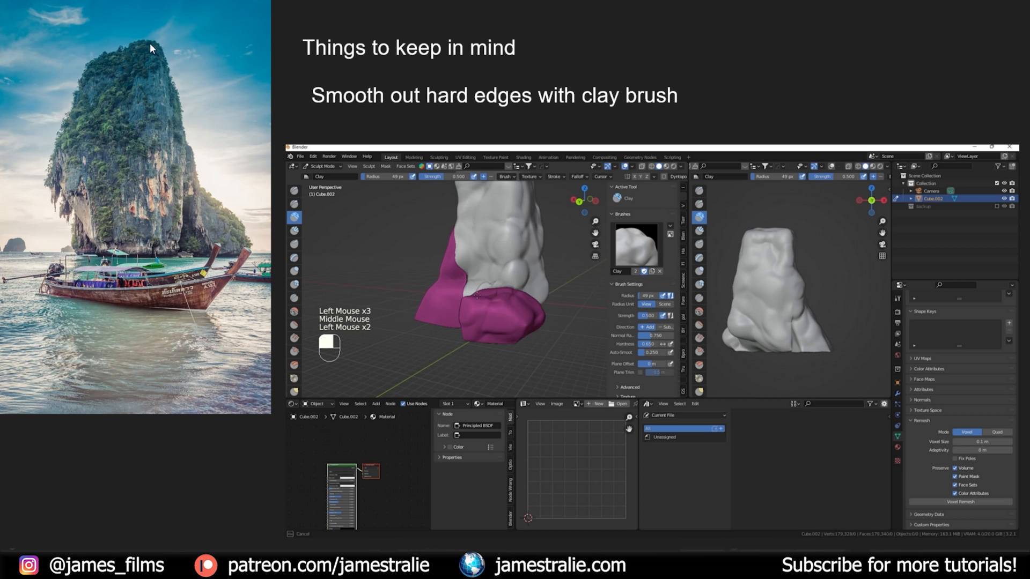
mouse_move(195, 191)
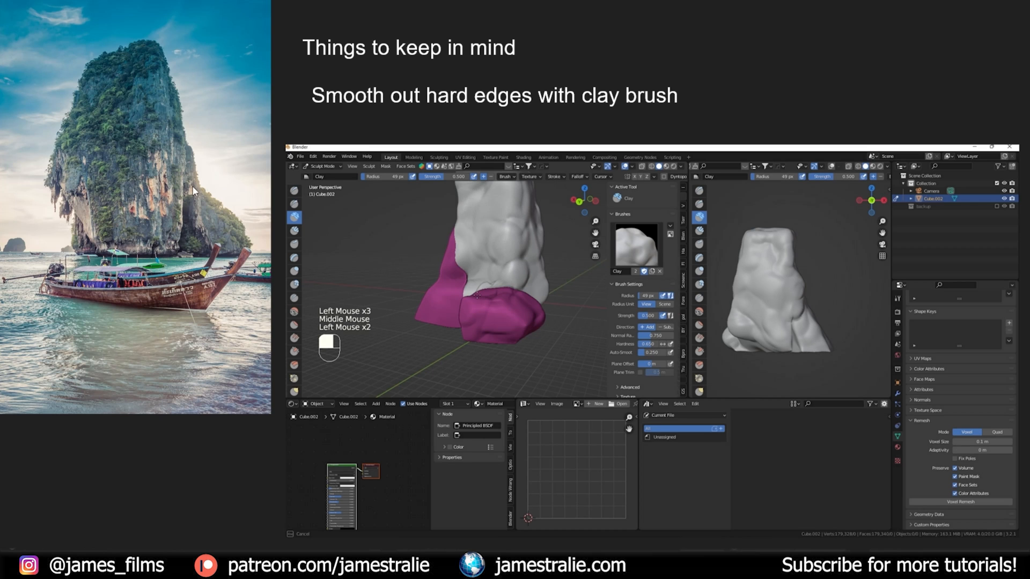
mouse_move(737, 348)
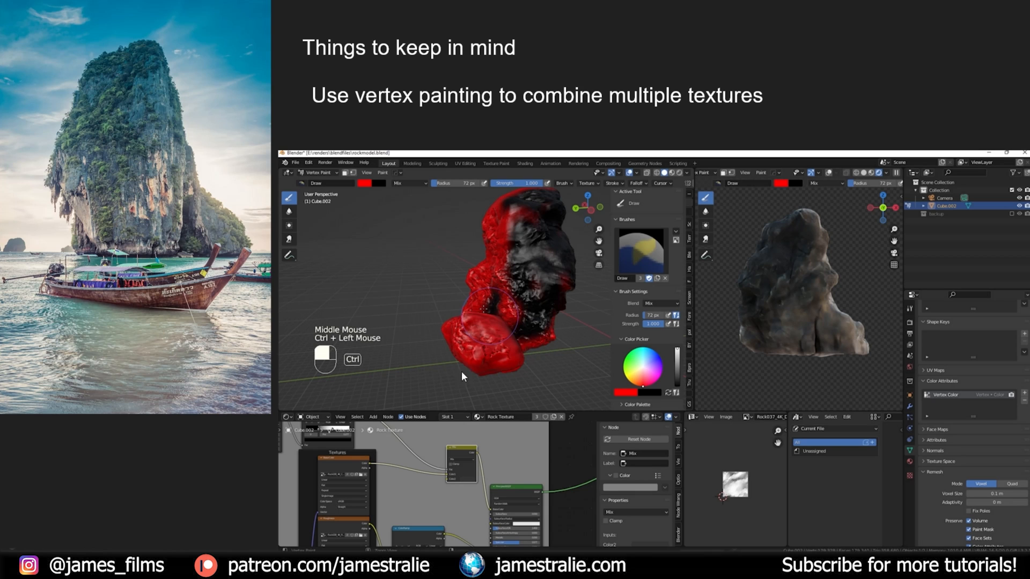
mouse_move(520, 266)
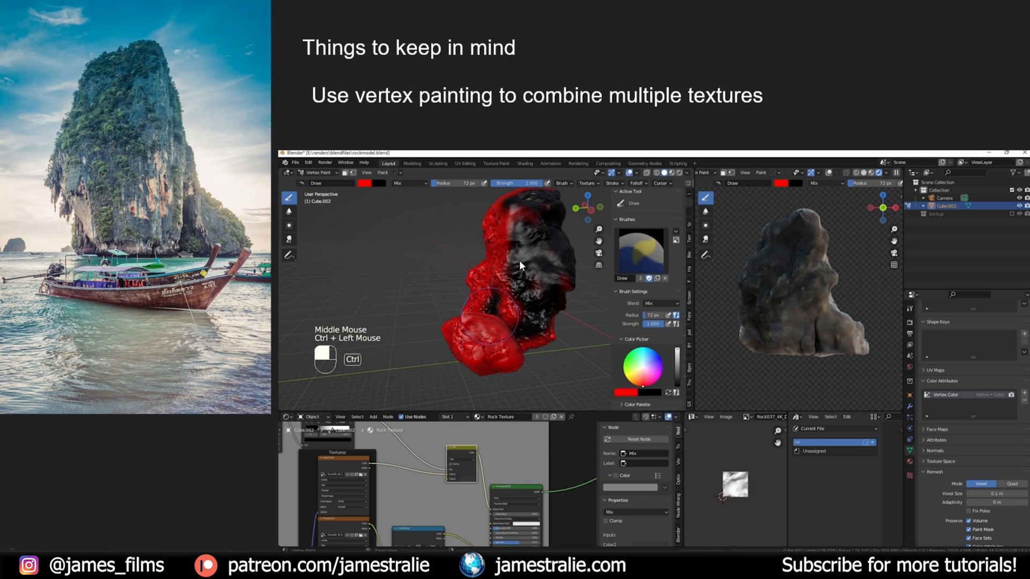
mouse_move(178, 213)
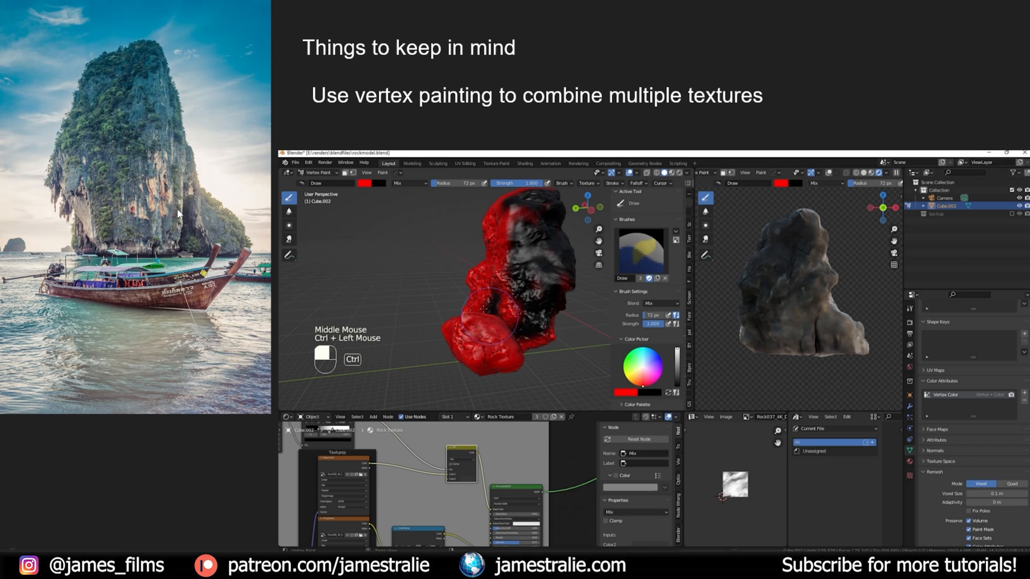
mouse_move(373, 439)
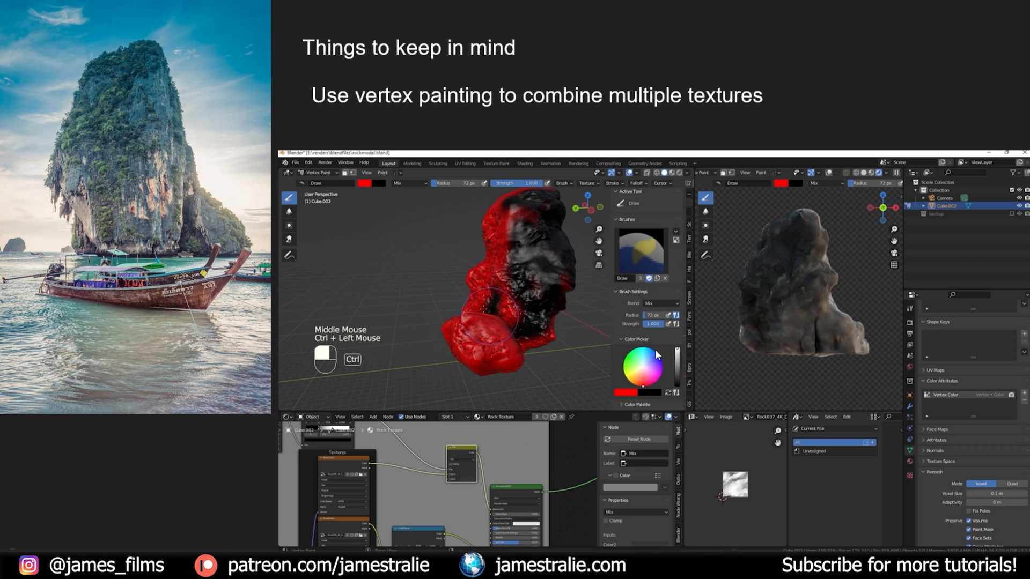
mouse_move(781, 350)
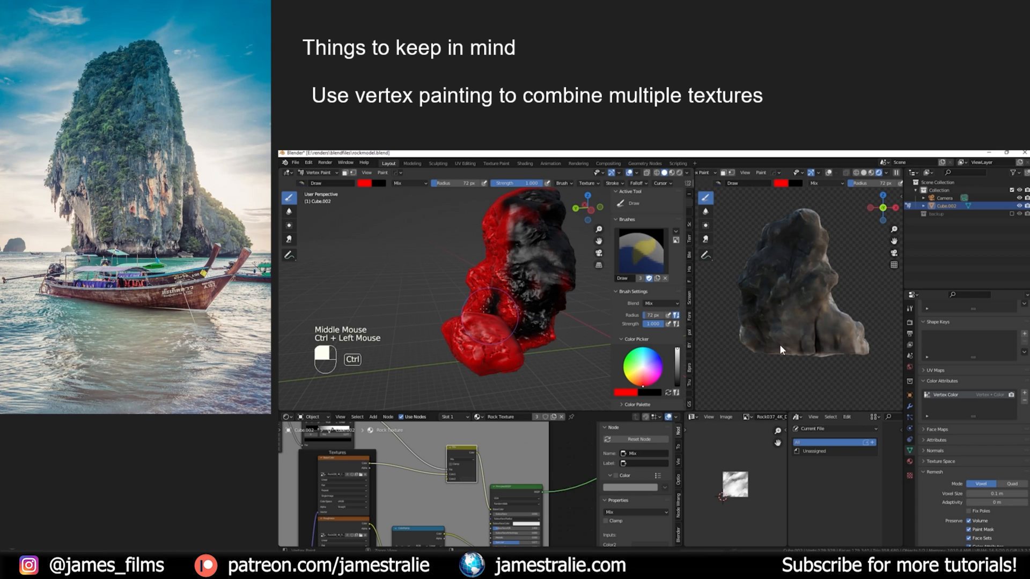
mouse_move(760, 332)
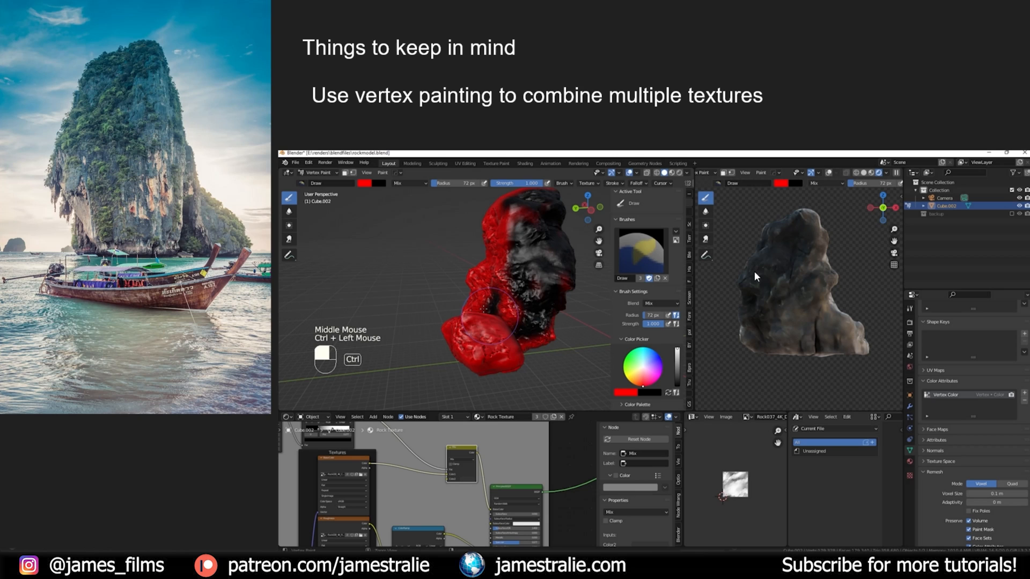
mouse_move(844, 365)
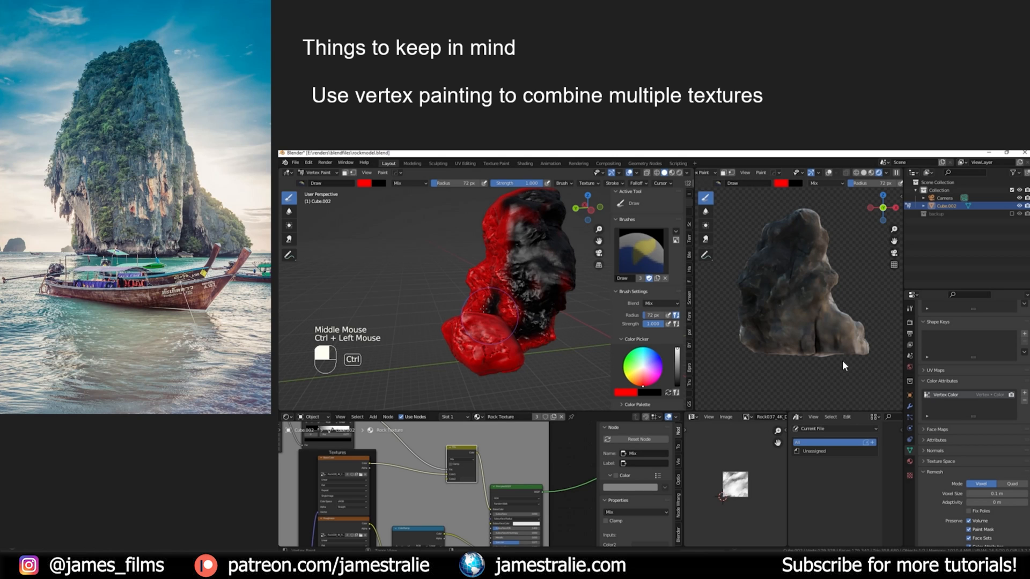
mouse_move(710, 286)
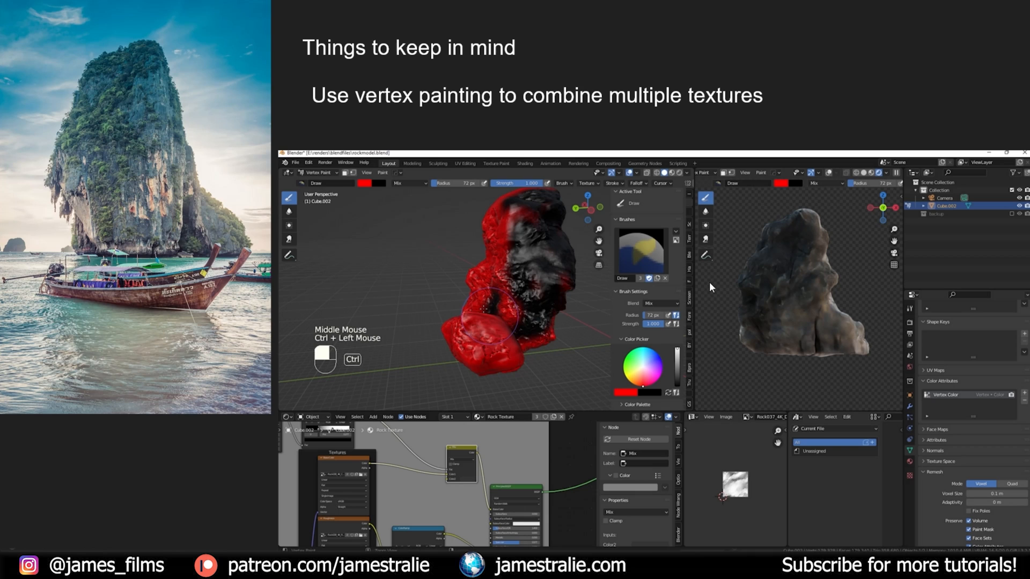
mouse_move(742, 269)
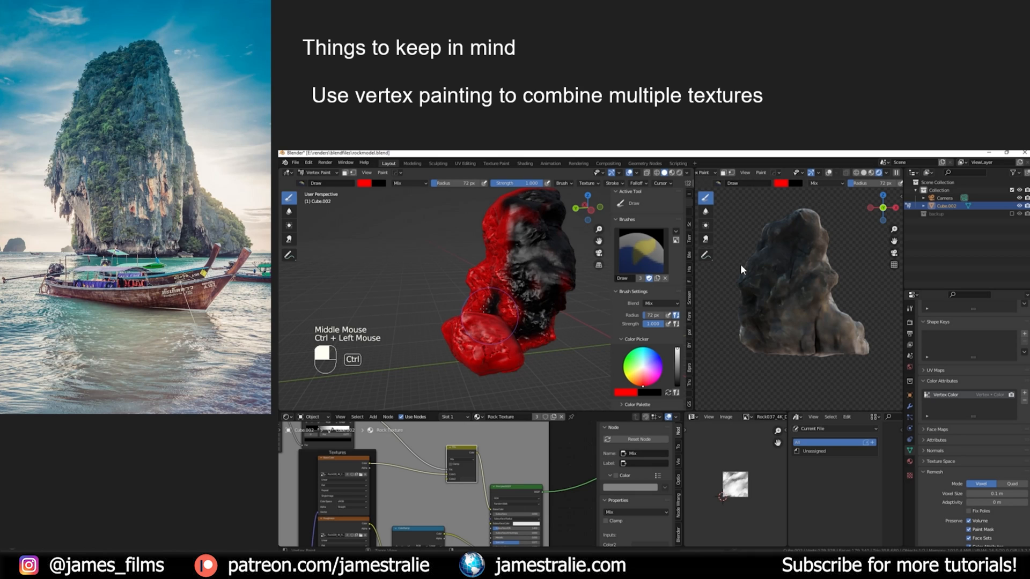
mouse_move(733, 320)
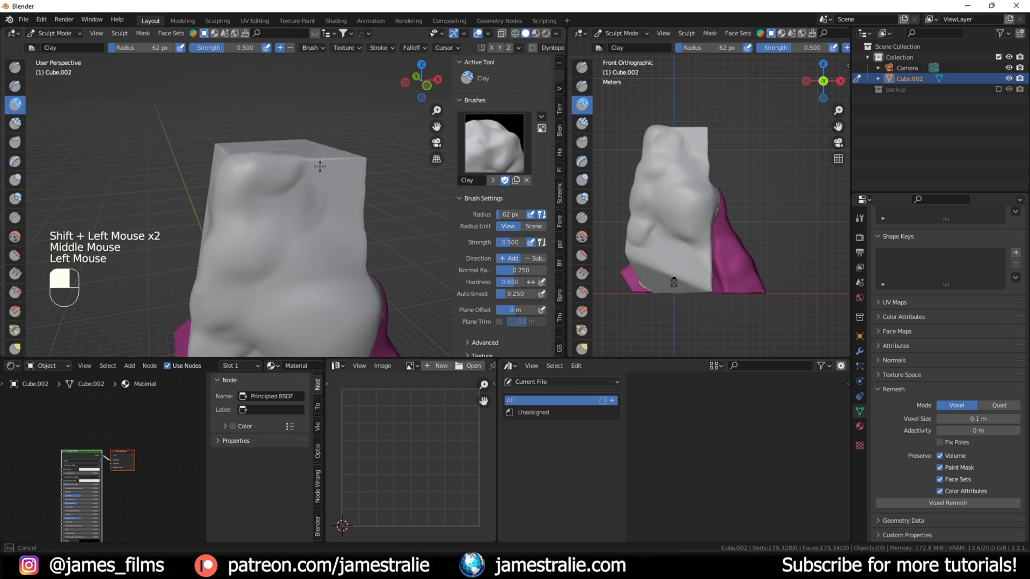
- Build up the rock surface with the Clay brush and push out bulges with Blob
click(555, 33)
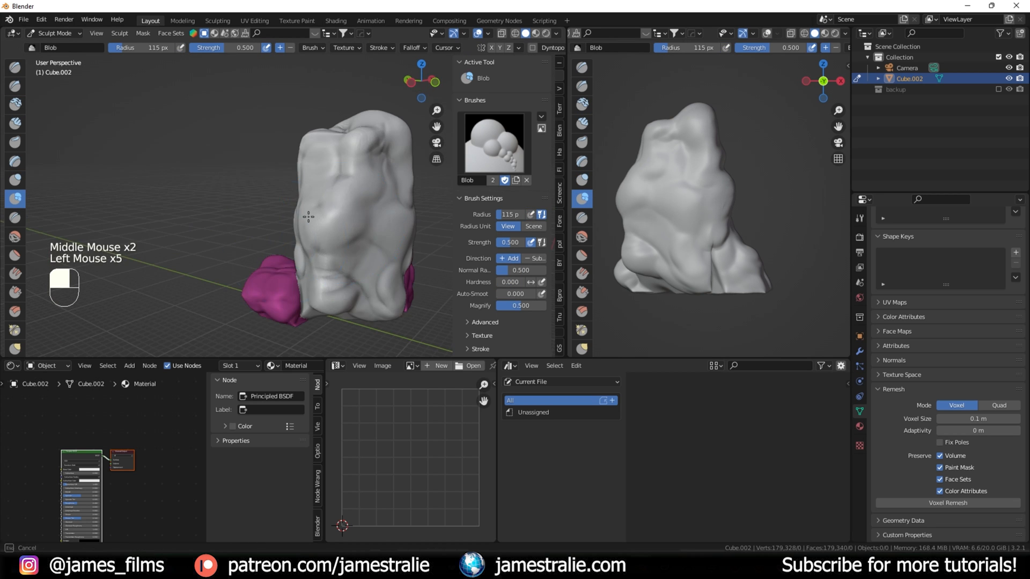
click(53, 33)
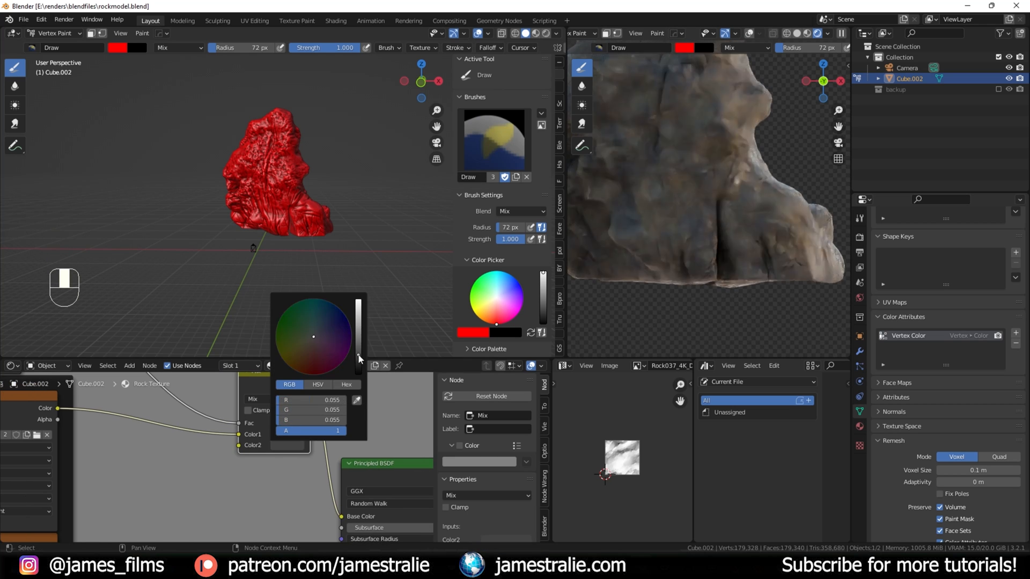
- Adjust the view while painting the rock's vertex colours red
scroll(down, 3)
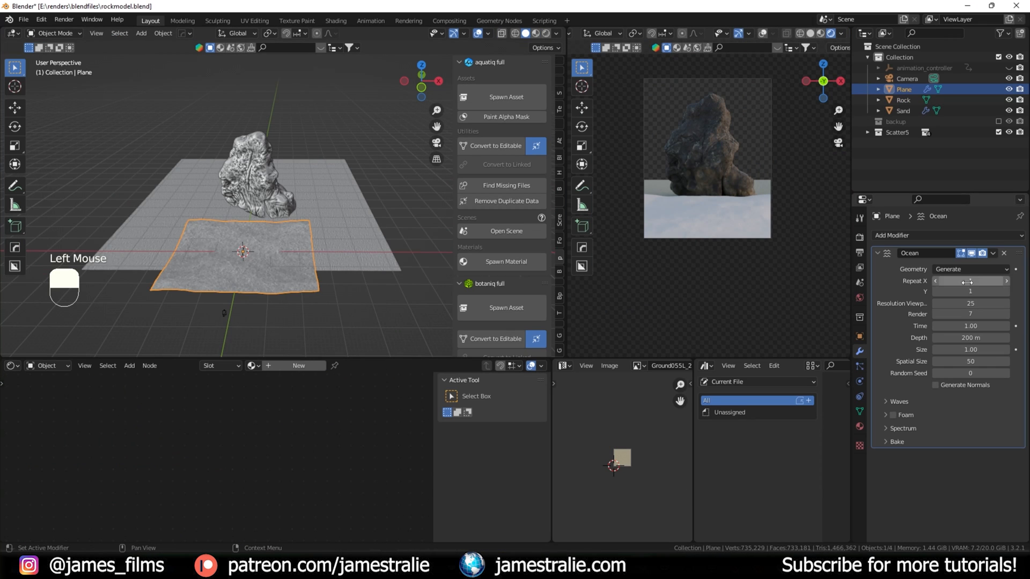
- Move an object into place and switch the displaced Sand plane into Sculpt Mode
key(g)
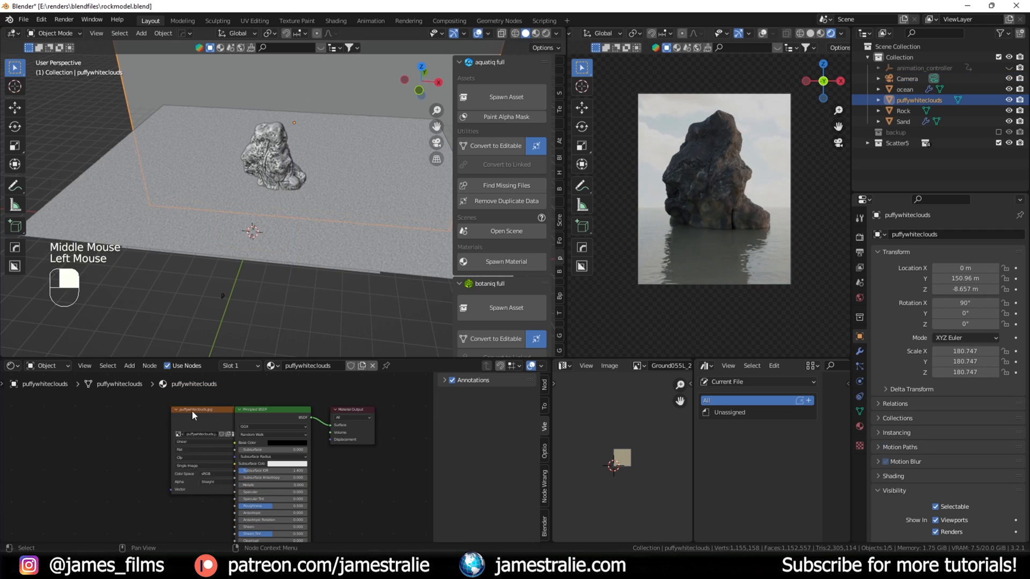
click(903, 89)
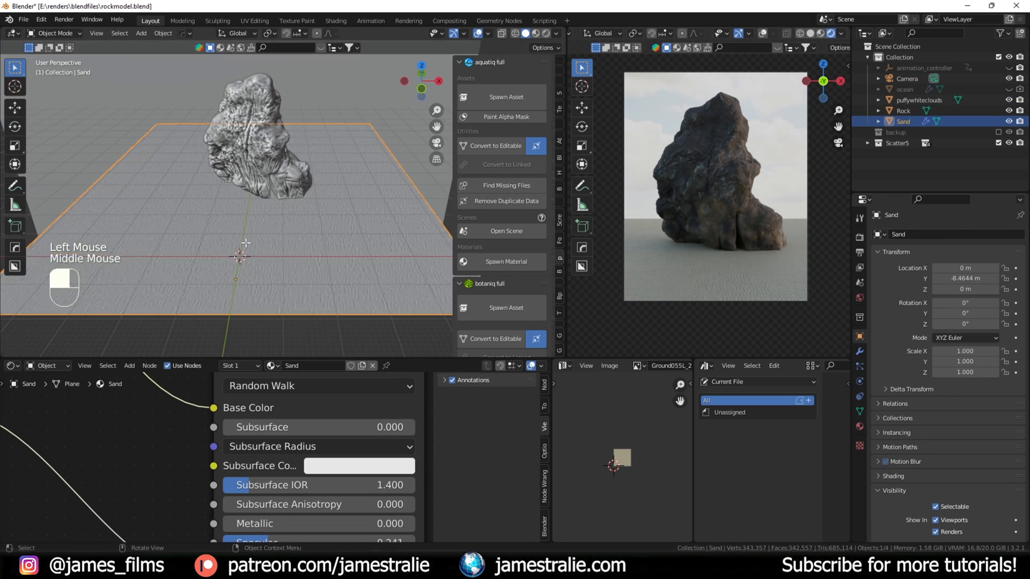
click(56, 32)
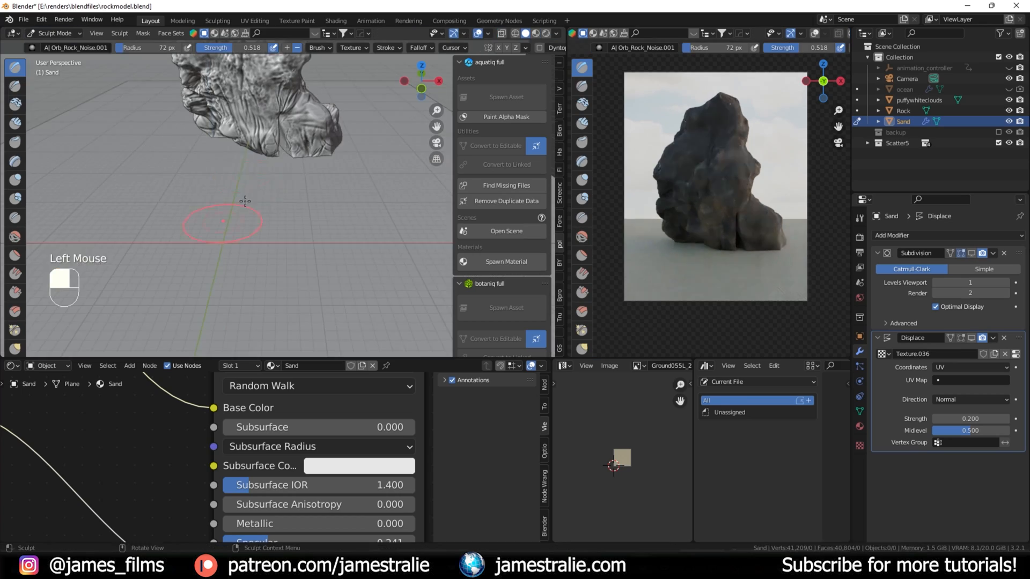